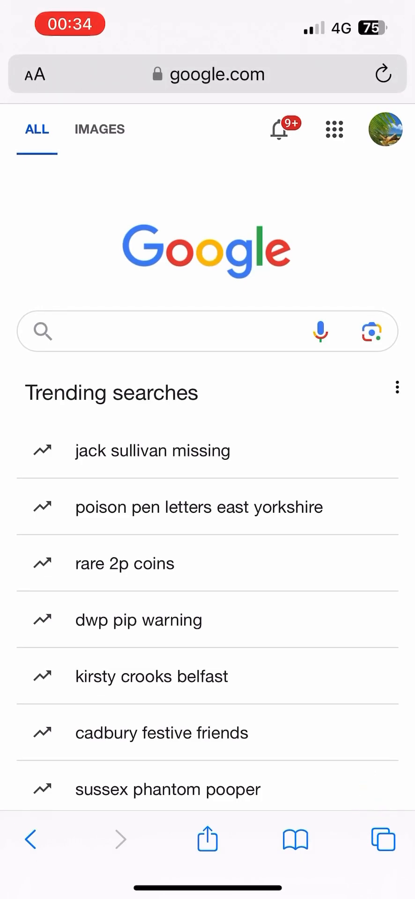
Step: Switch Safari from the 485 regular tabs to the empty Private tab group
click(381, 839)
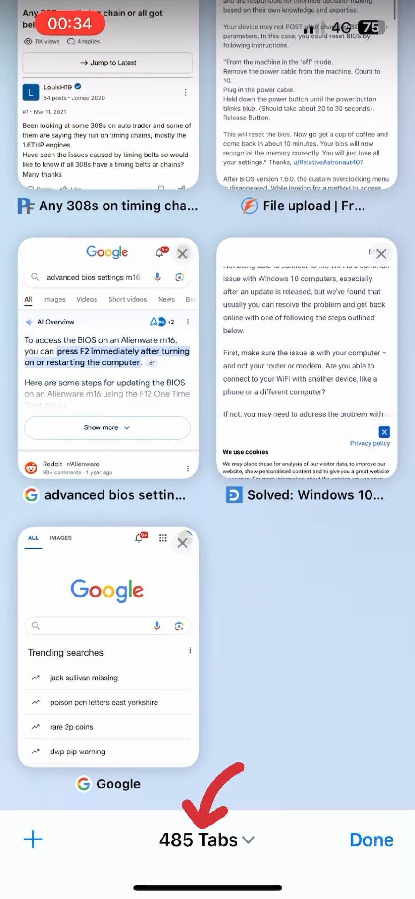
click(206, 839)
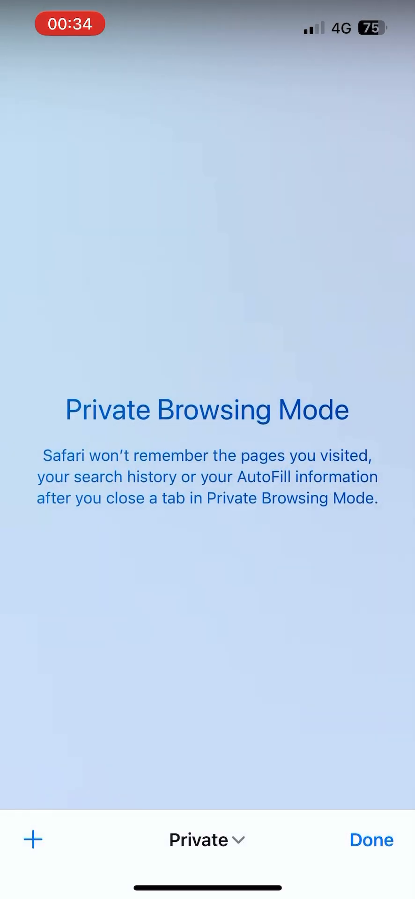
click(371, 840)
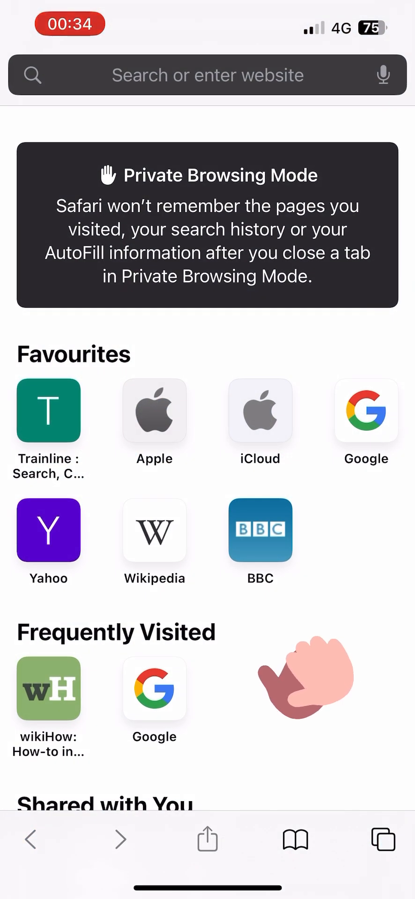
click(207, 75)
text(www.hotmail.)
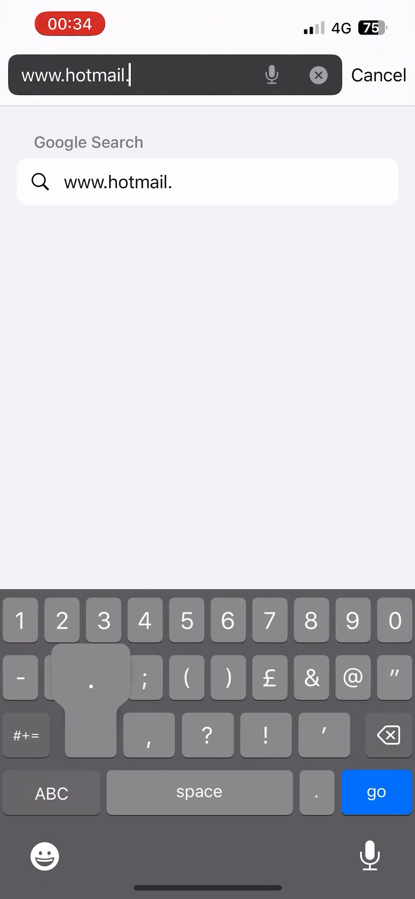
text(com)
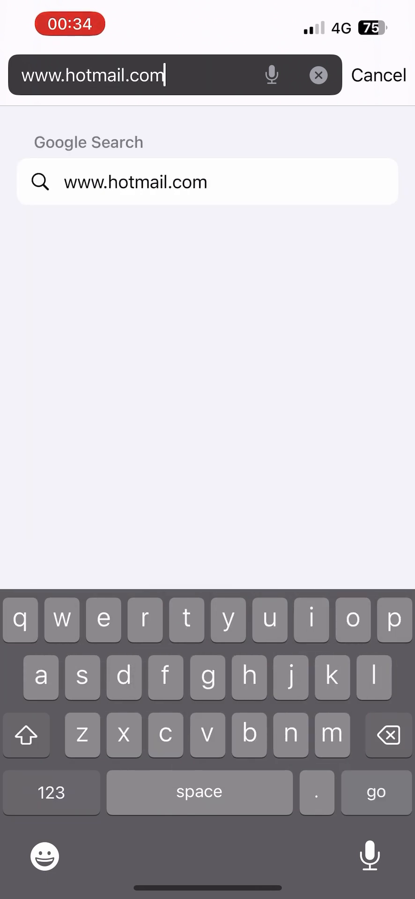
key(go)
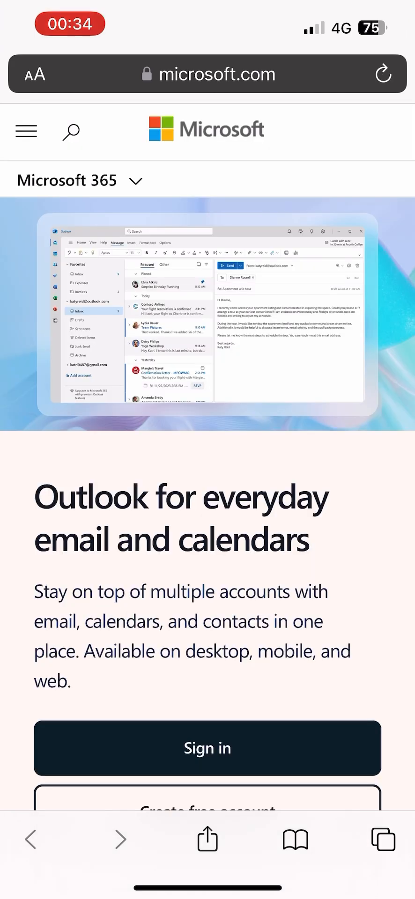
Step: Load Google privately, decline the Chrome prompt with 'No, thanks', and return to private tabs
click(206, 73)
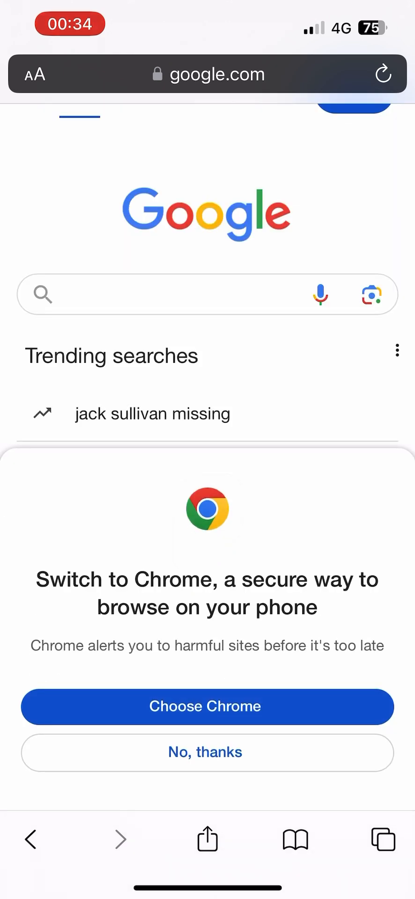
click(207, 752)
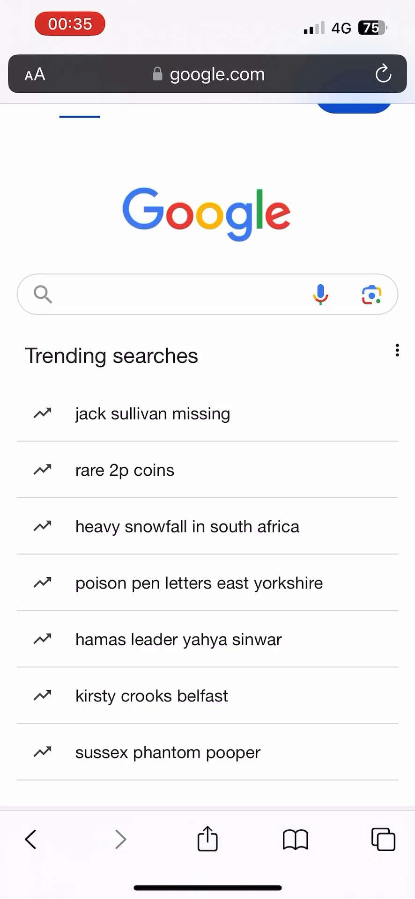
click(187, 526)
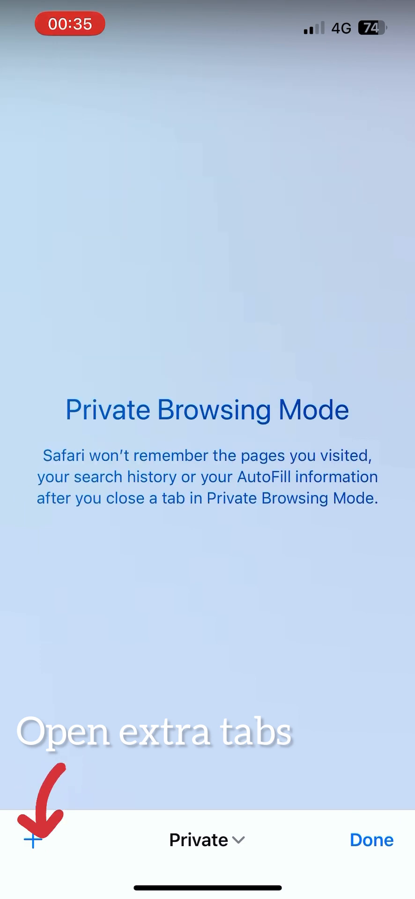
Step: Add a second private tab, cancel the address entry, and view the private tab overview
click(31, 839)
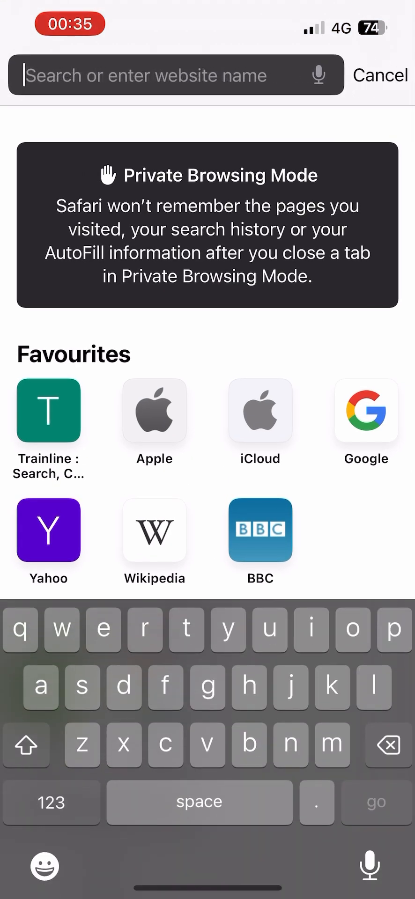
click(366, 411)
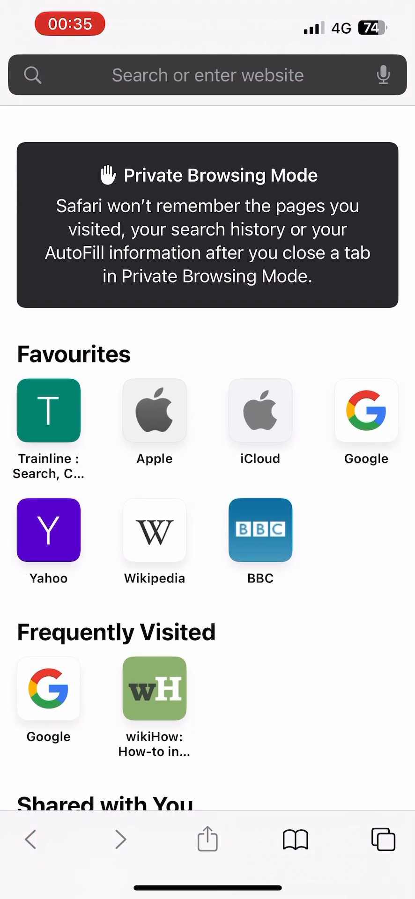
click(207, 75)
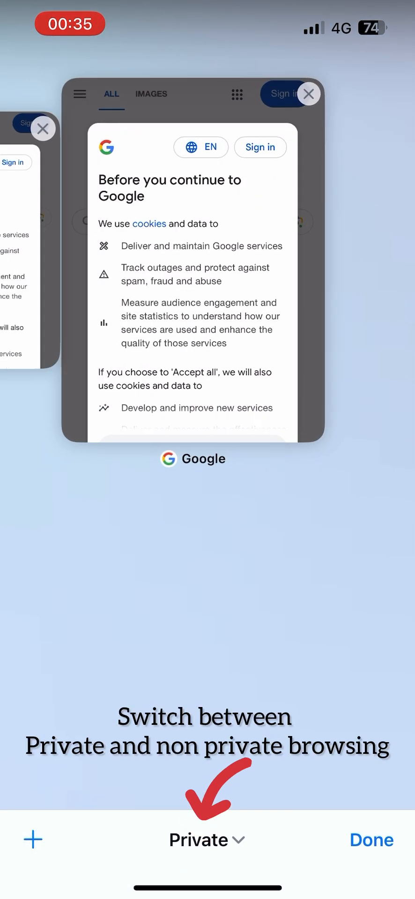
Step: Open the Tab Groups sheet listing the 485 Tabs and Private groups
click(207, 839)
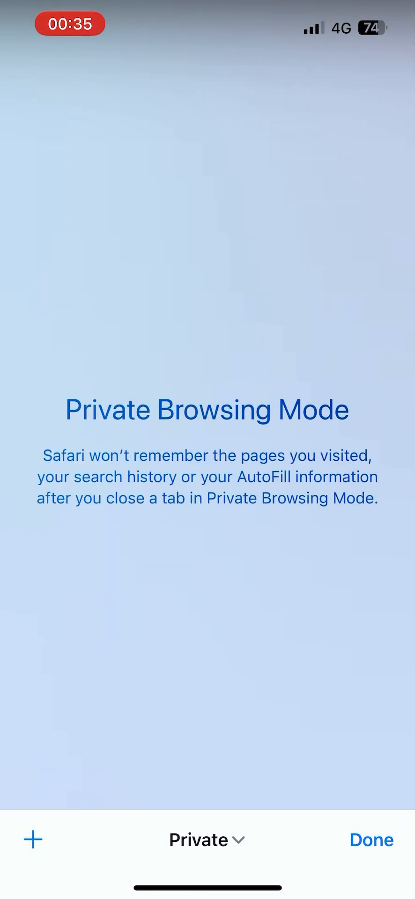
click(207, 840)
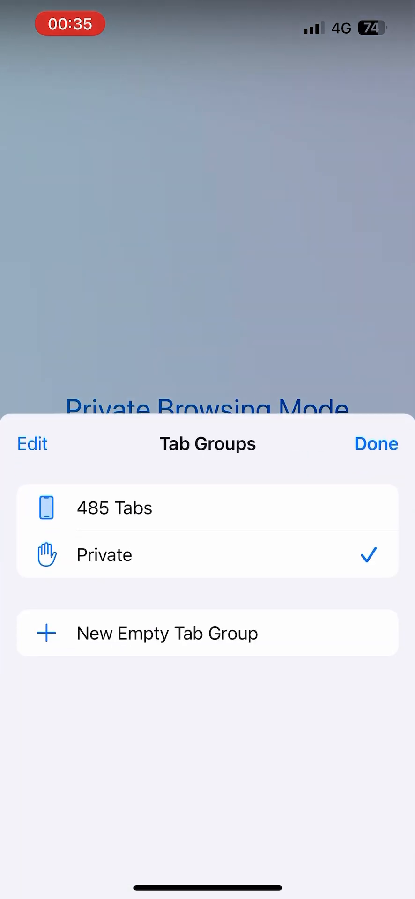